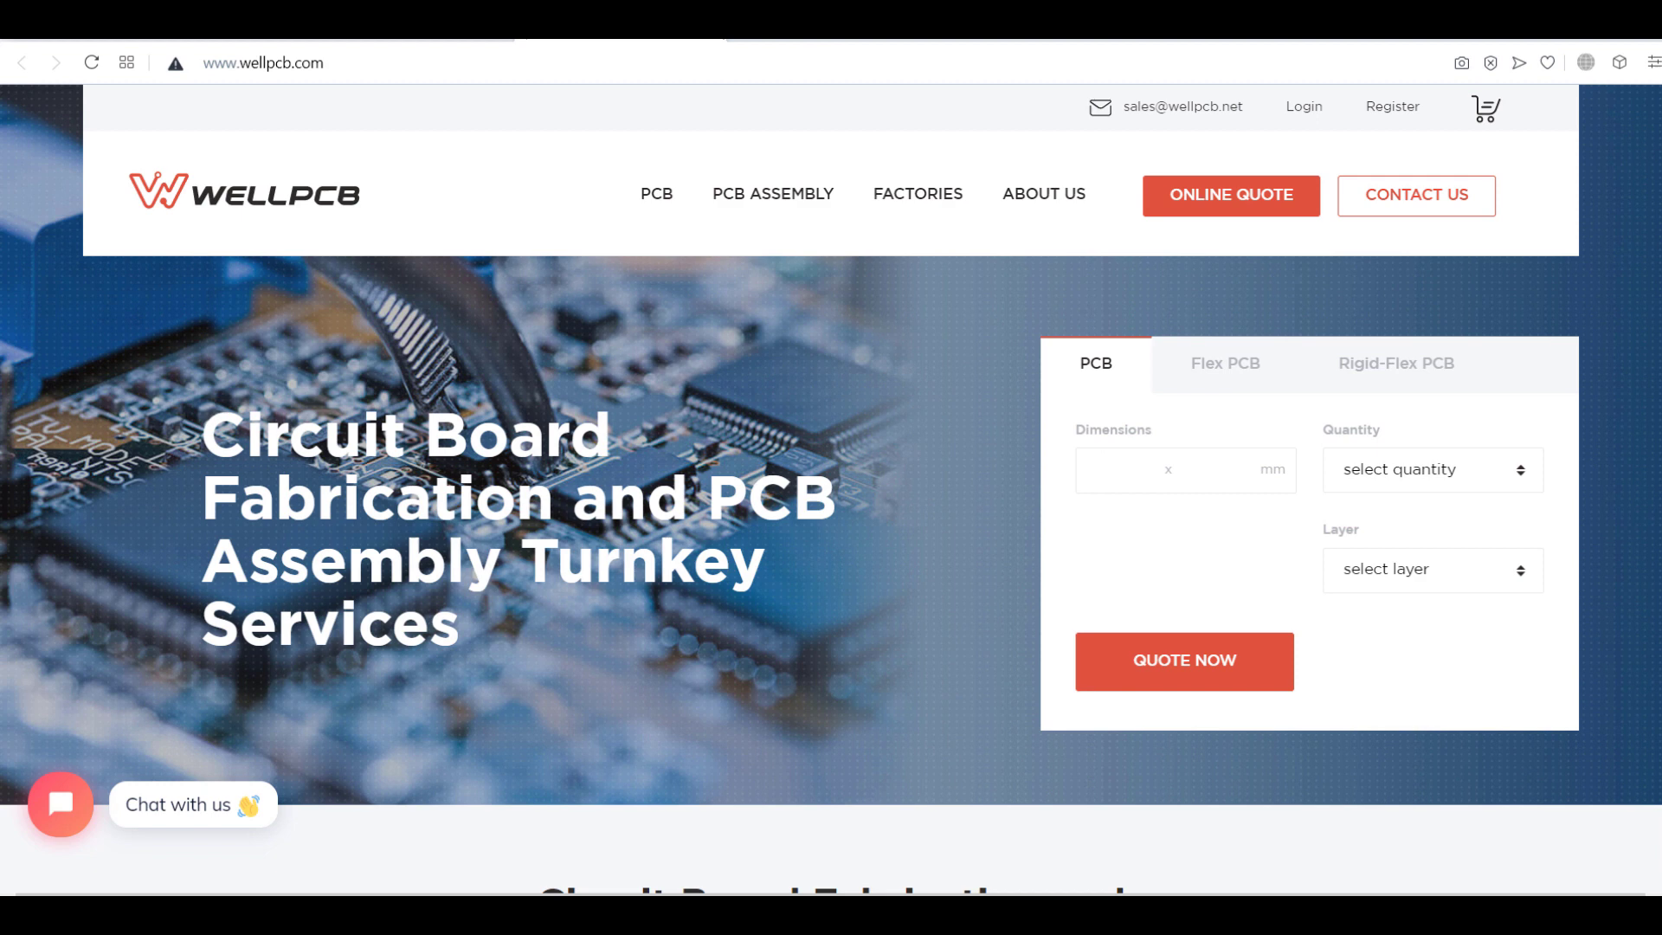
# Open the 'weight machine pcb code.docx' document.
pyautogui.scroll(-3)
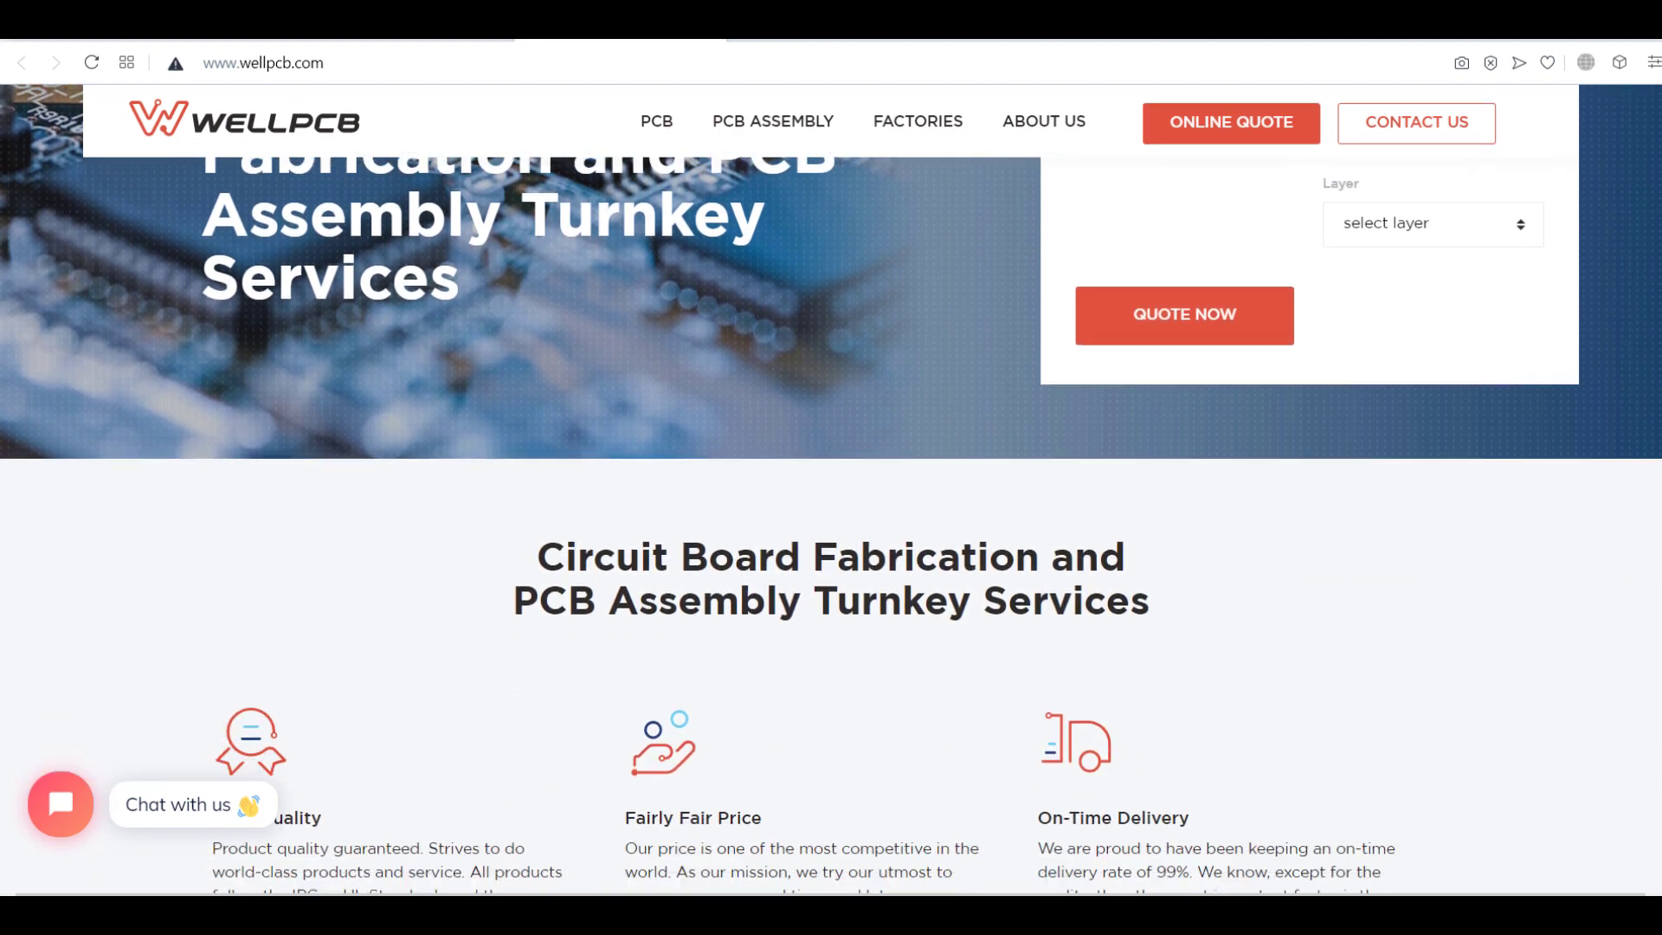
pyautogui.scroll(-3)
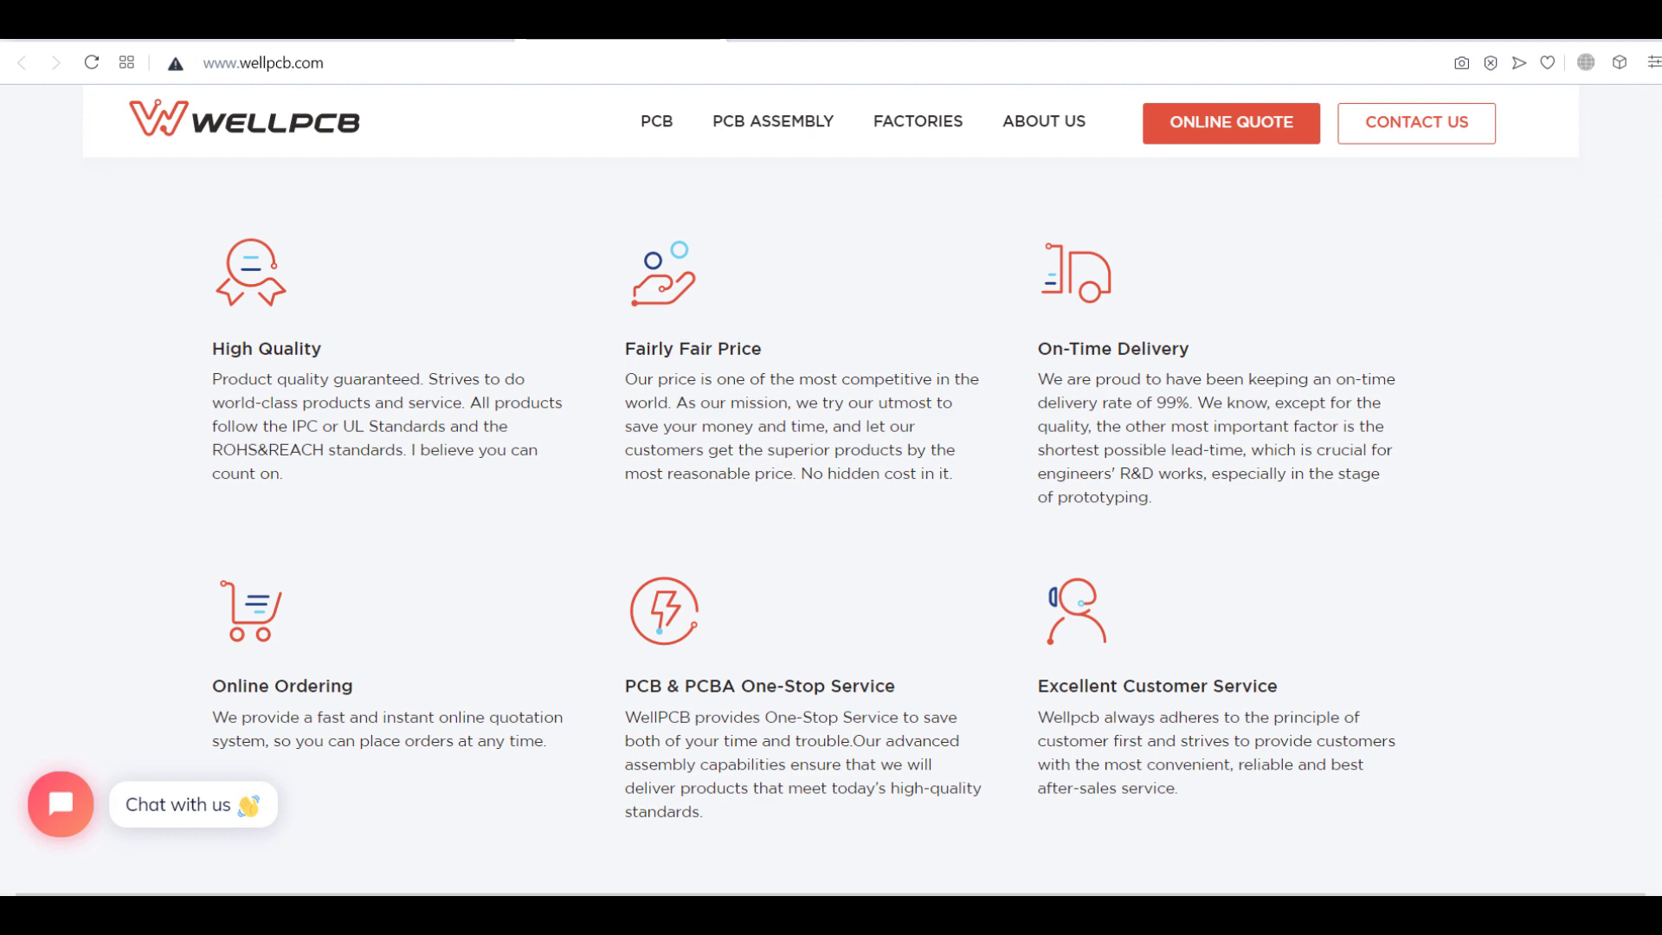
pyautogui.scroll(-3)
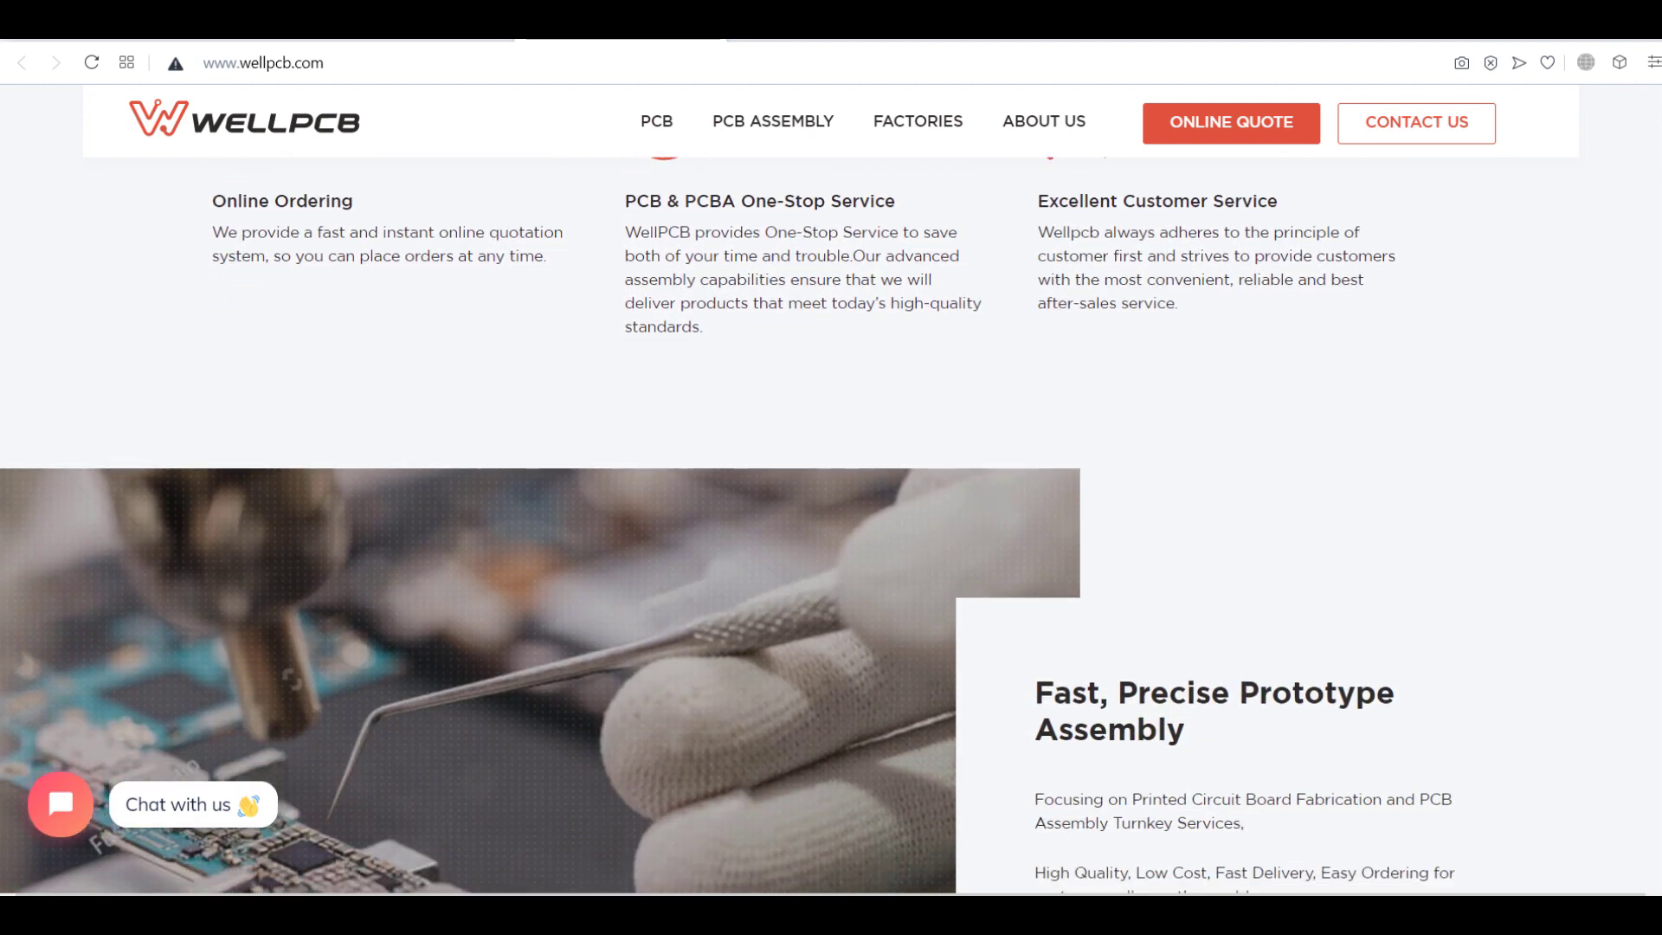
pyautogui.scroll(-3)
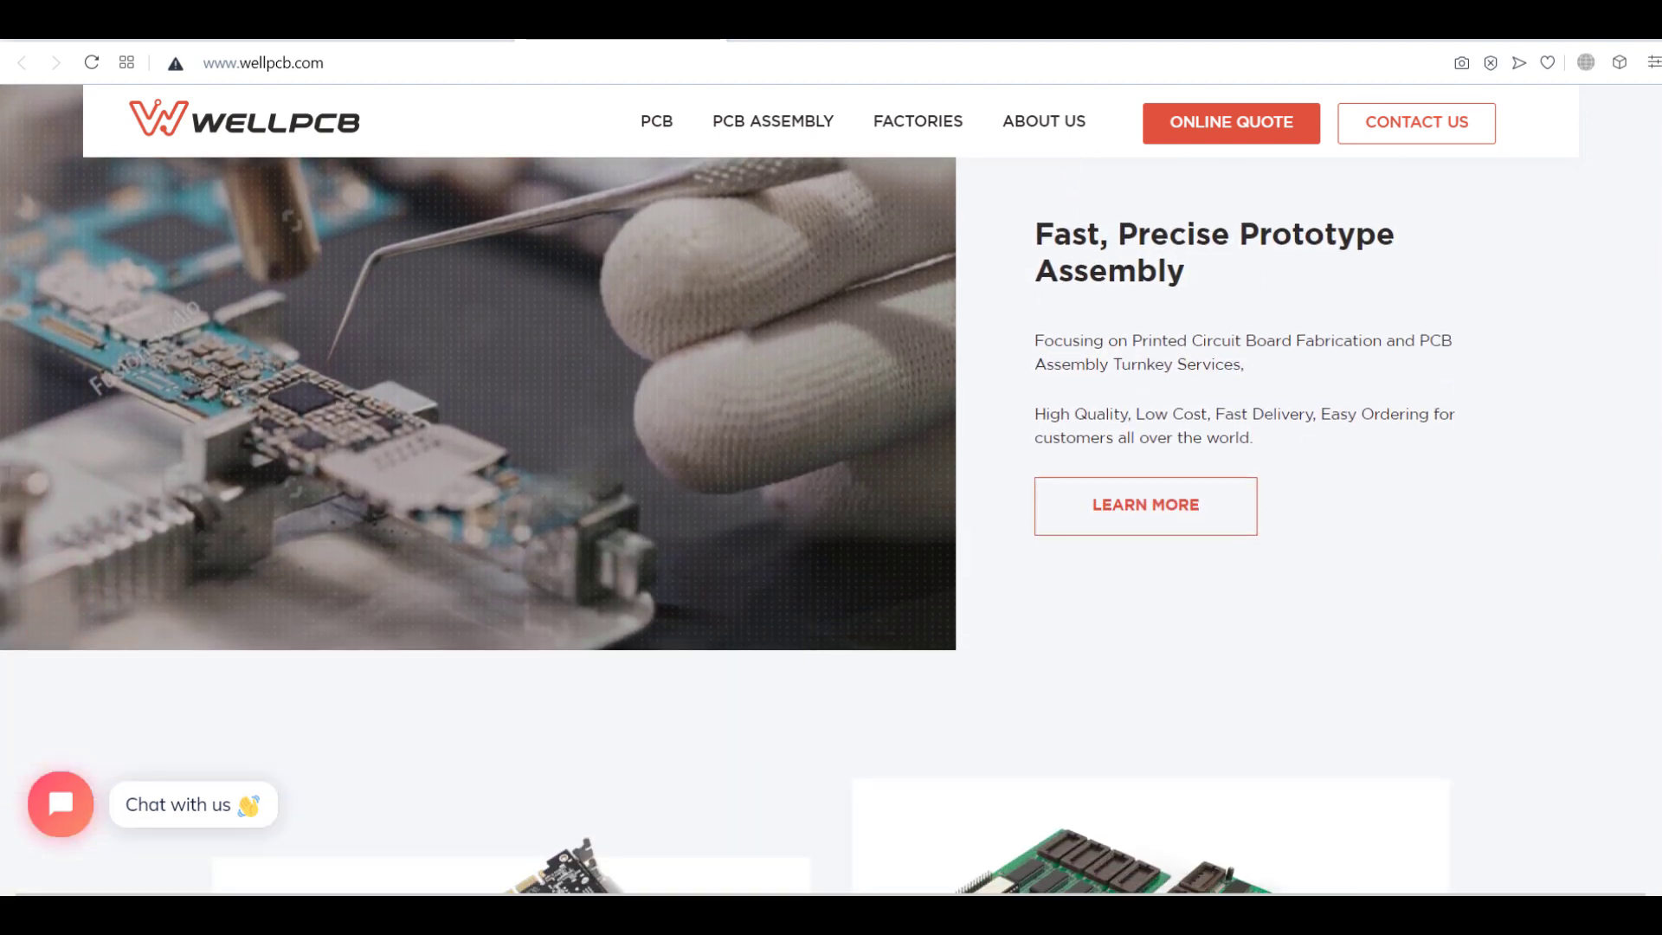
pyautogui.scroll(-3)
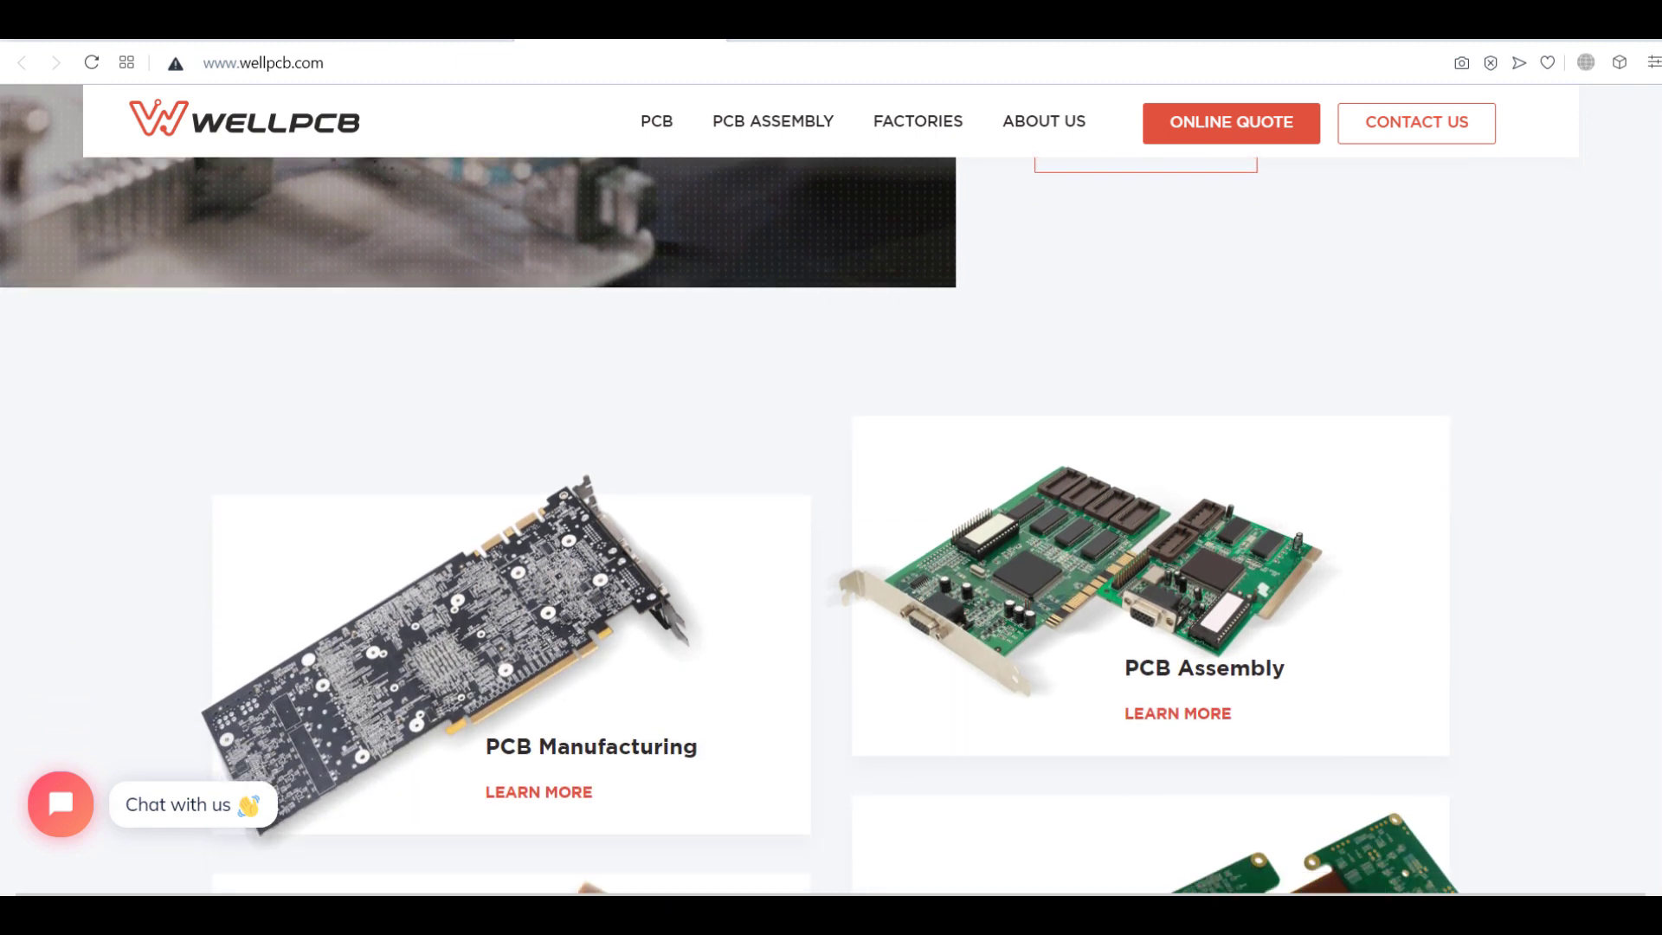
pyautogui.scroll(-3)
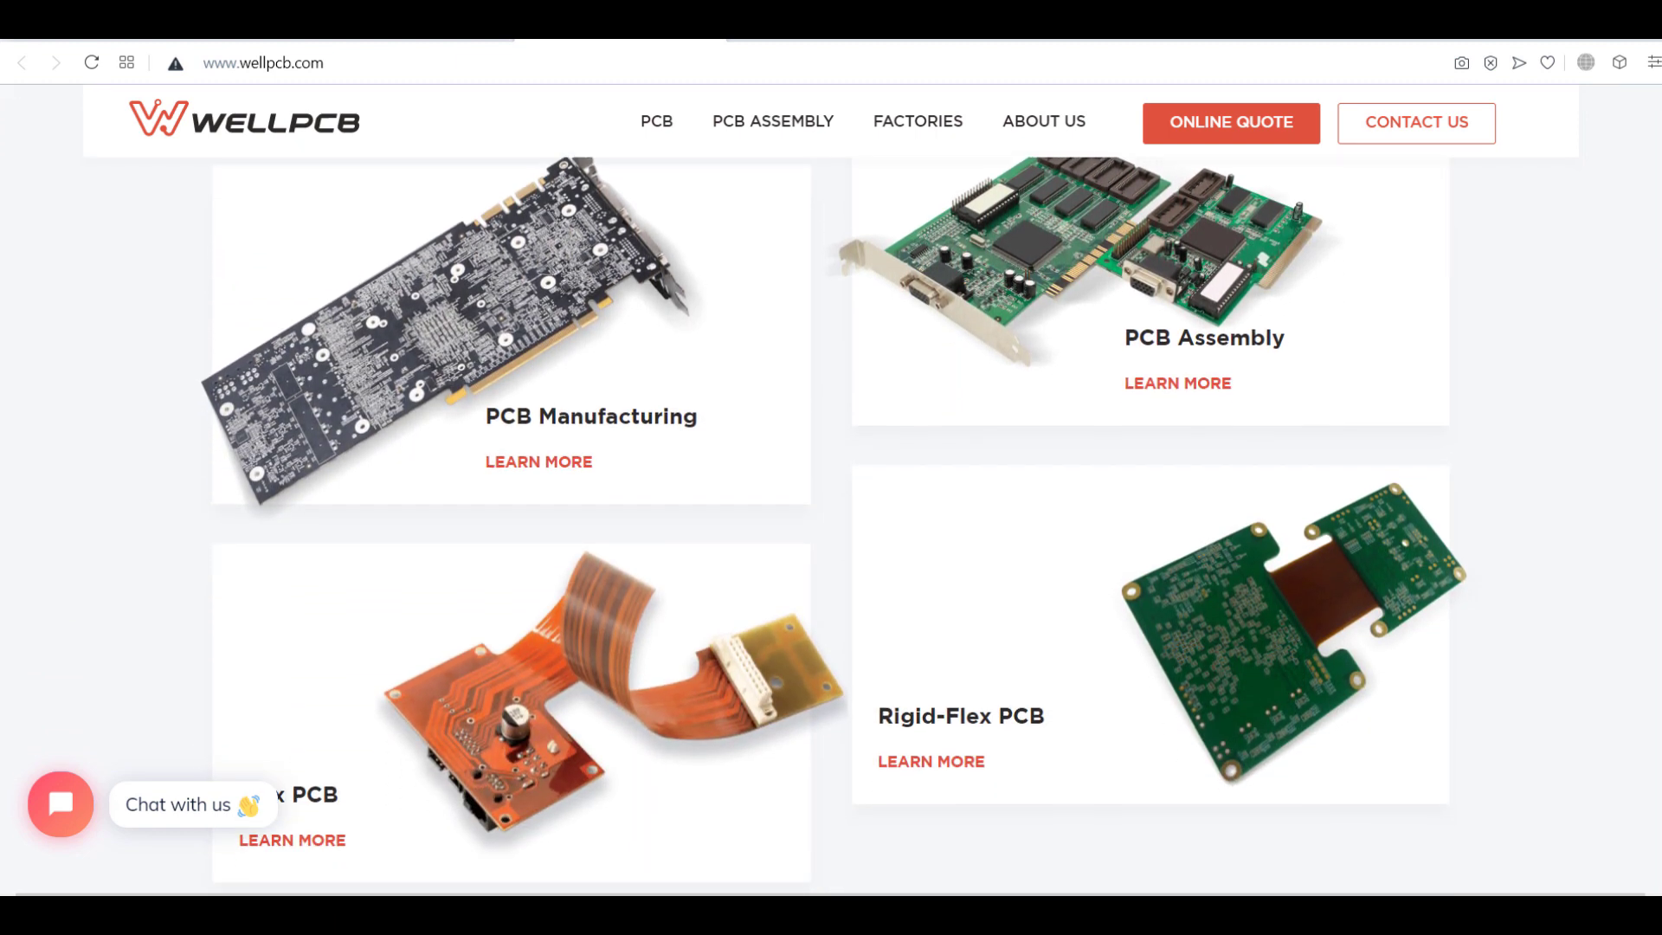
pyautogui.scroll(-3)
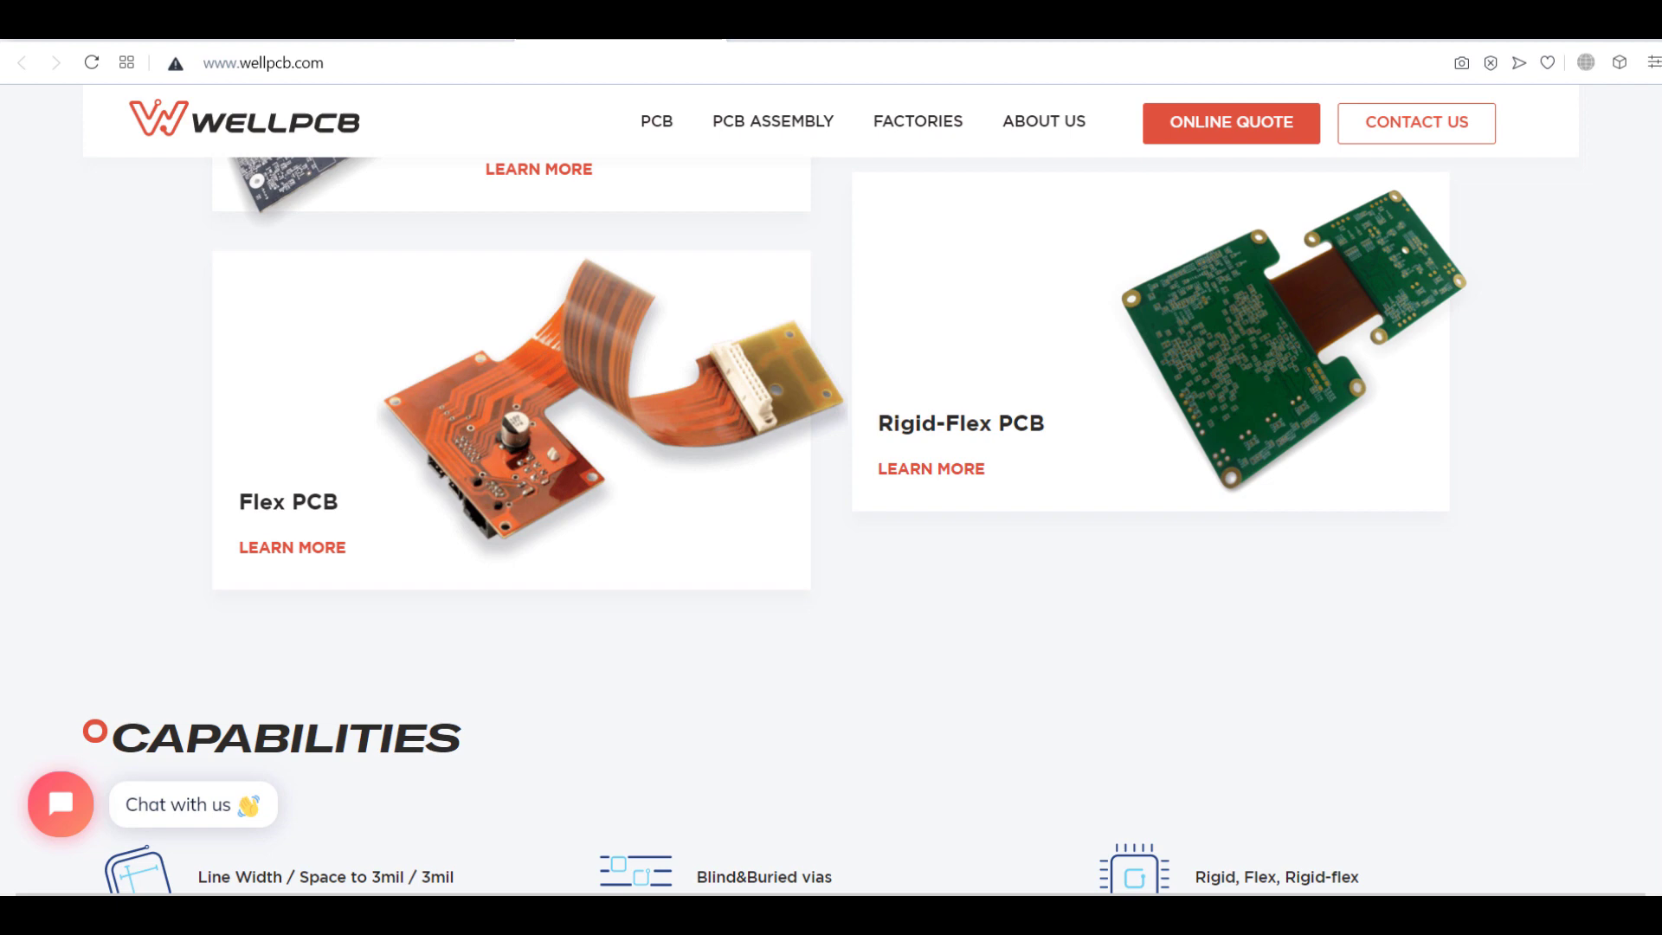
pyautogui.scroll(-3)
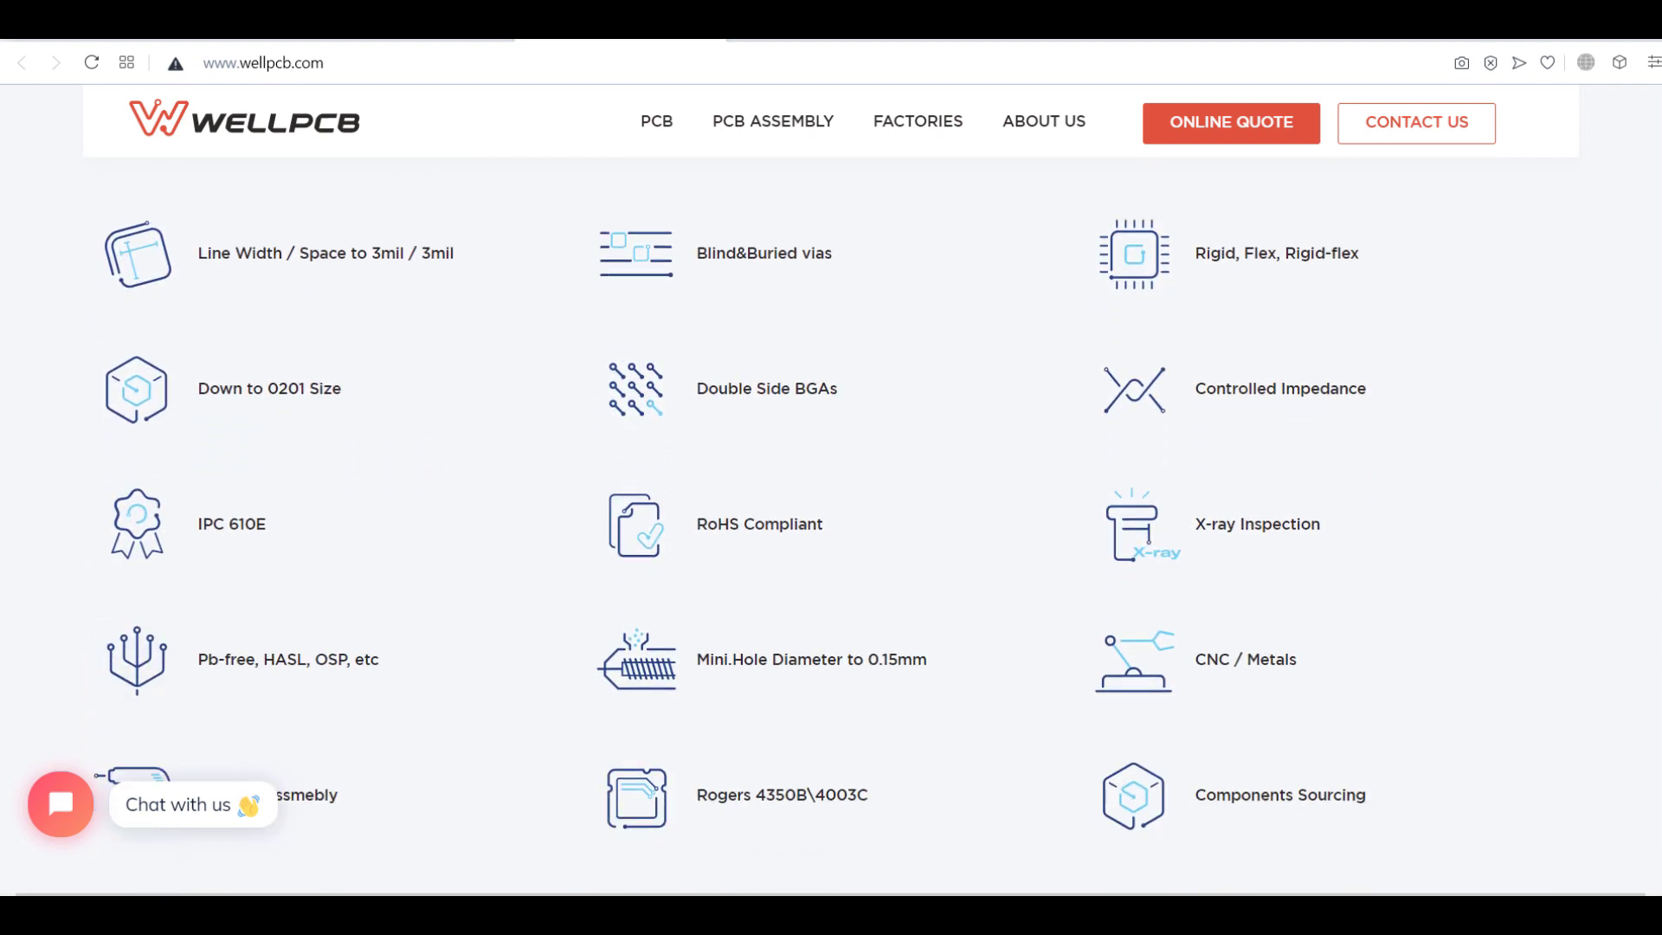
pyautogui.scroll(-3)
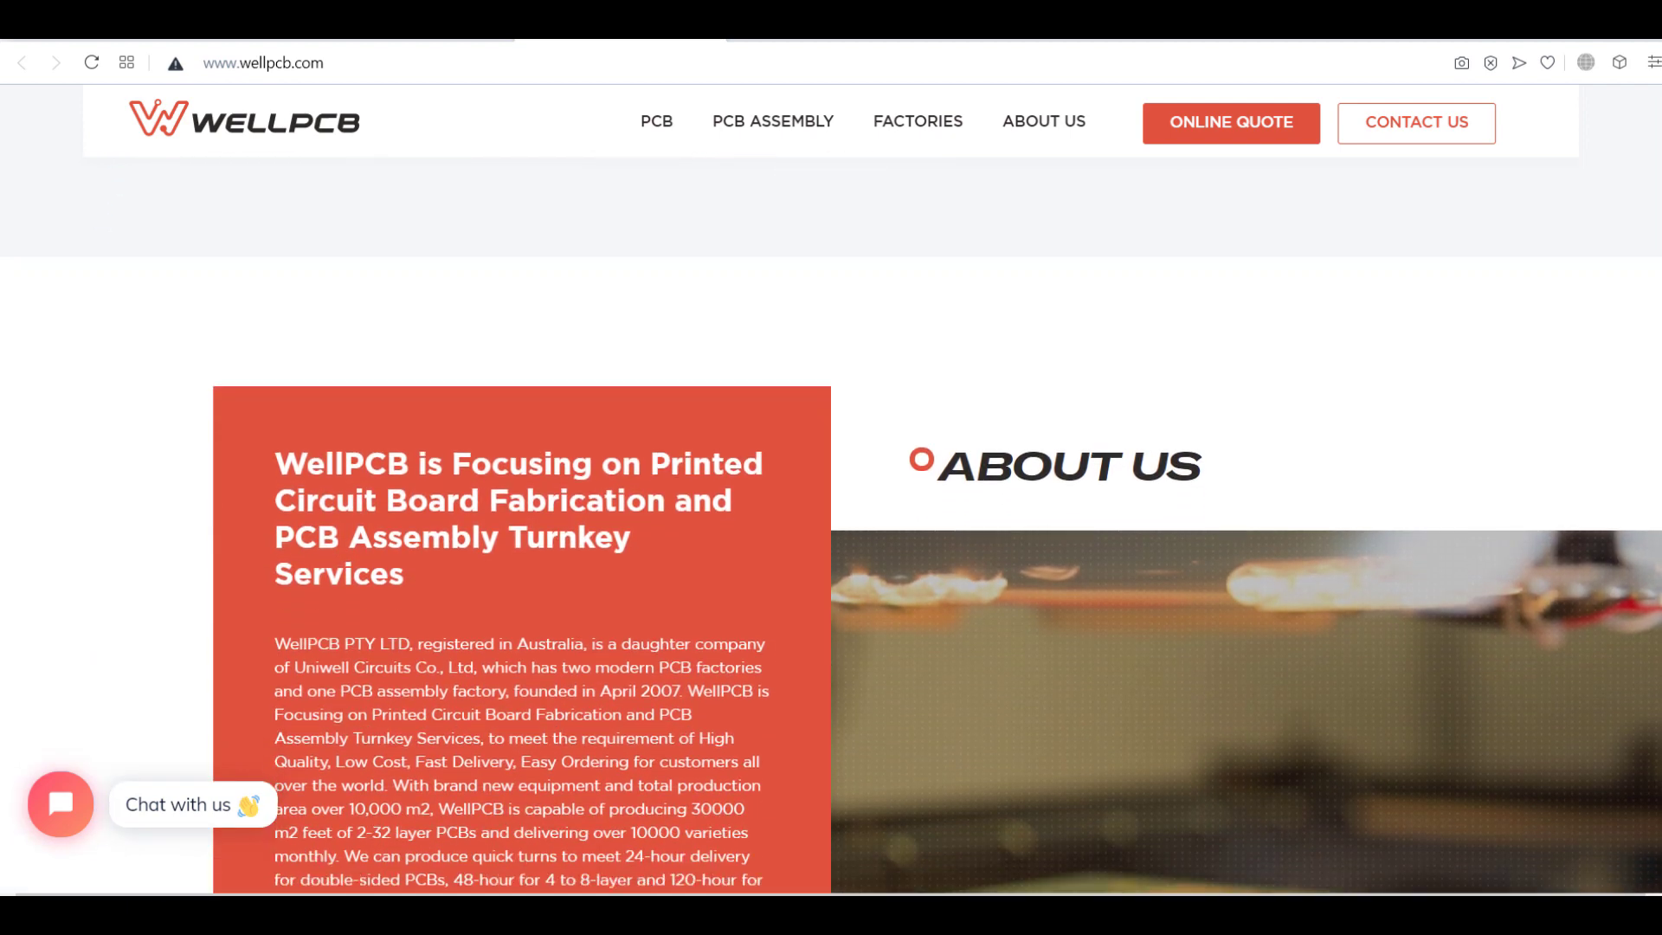
pyautogui.scroll(-3)
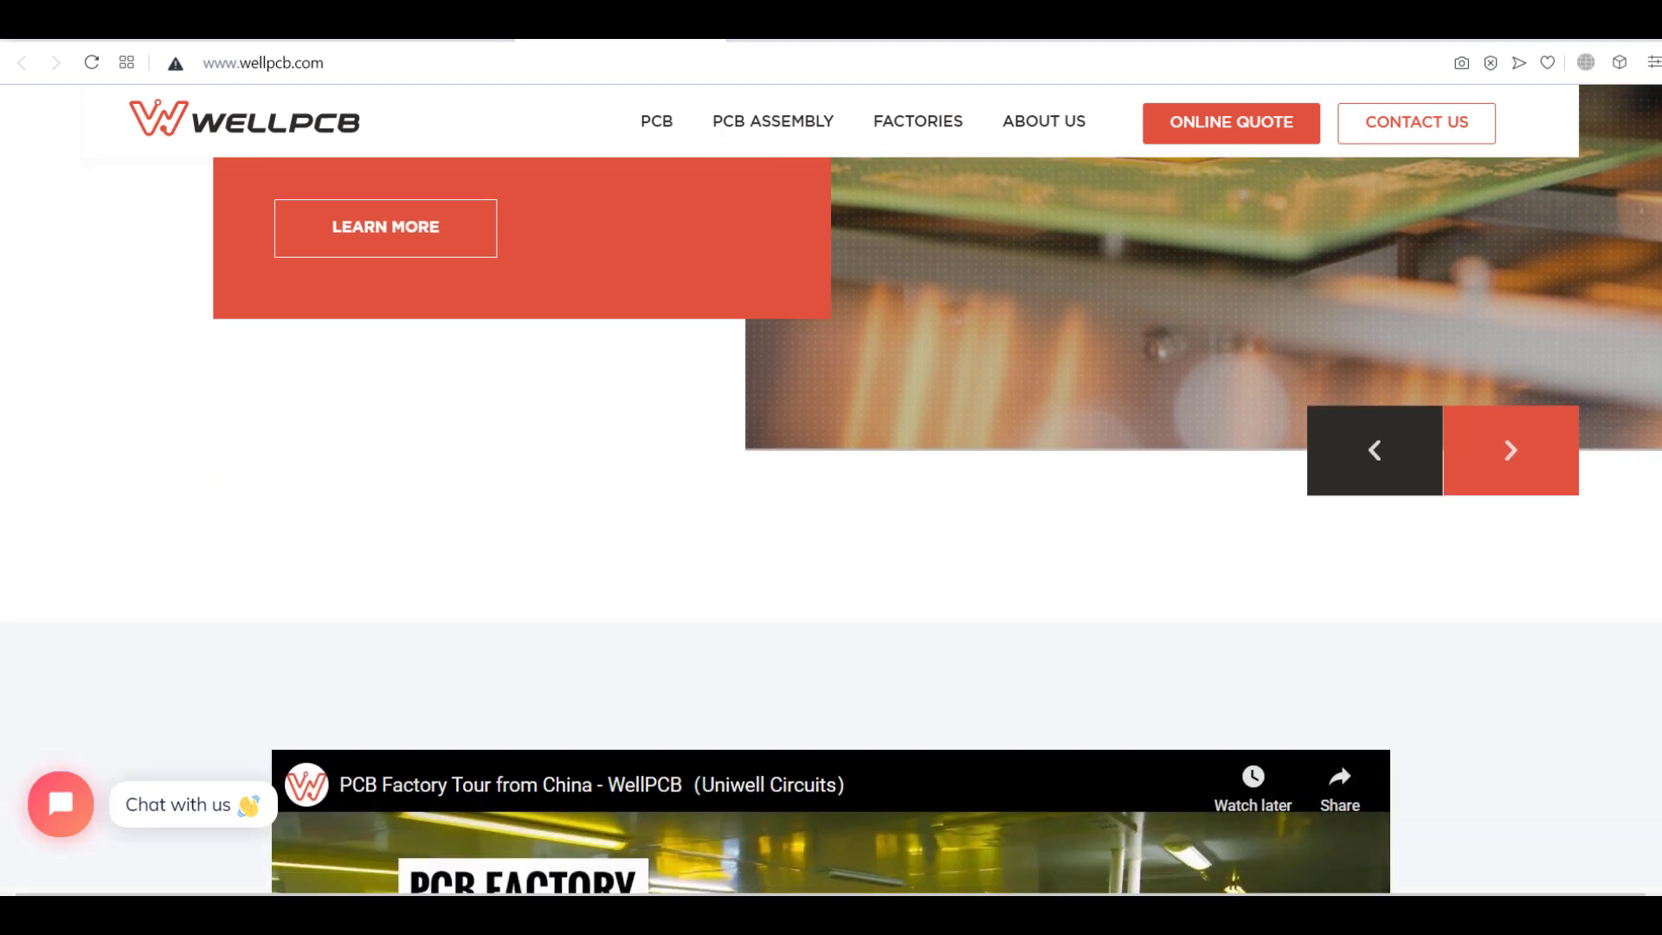
pyautogui.scroll(-3)
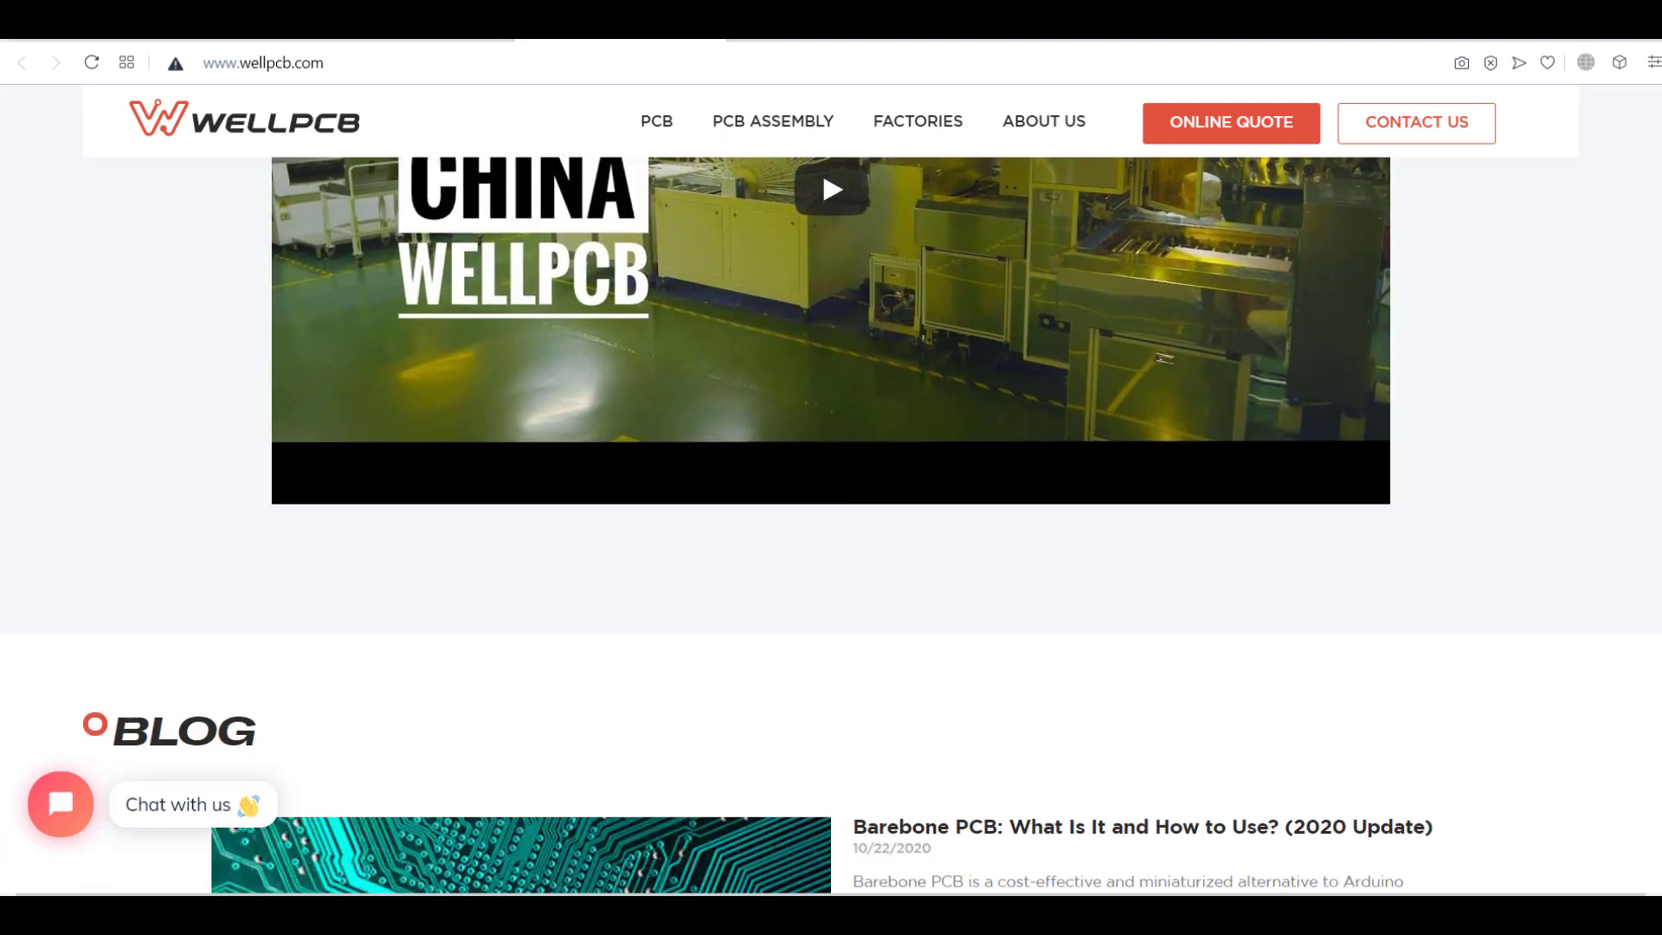
pyautogui.scroll(-3)
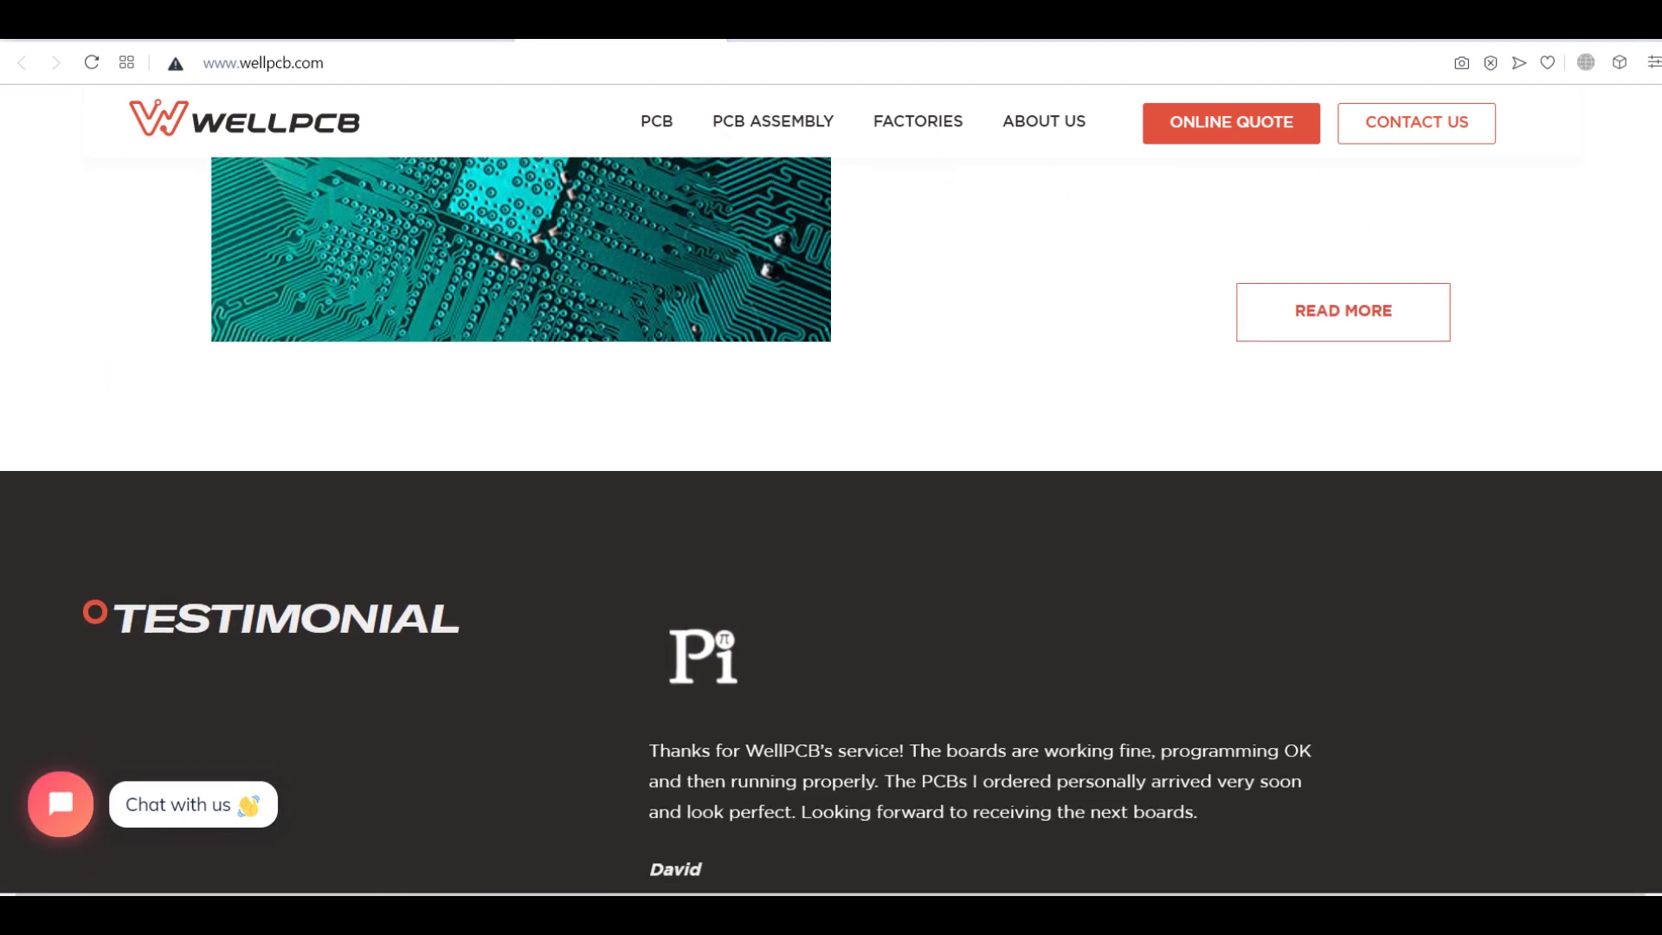
pyautogui.scroll(-3)
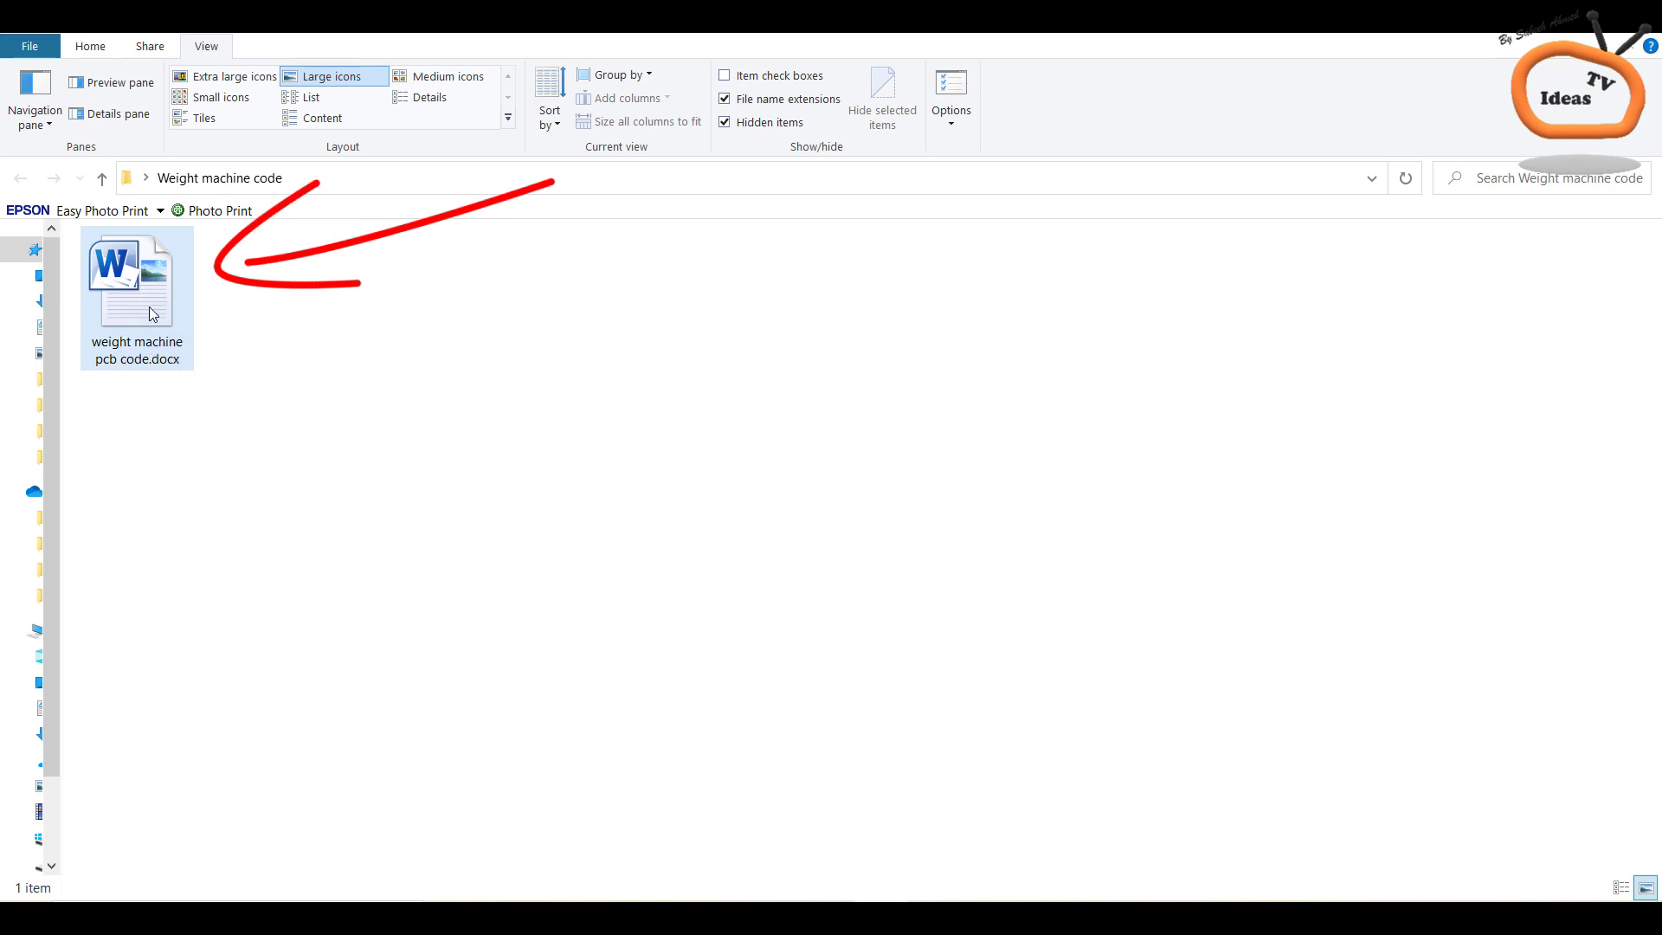
pyautogui.doubleClick(134, 277)
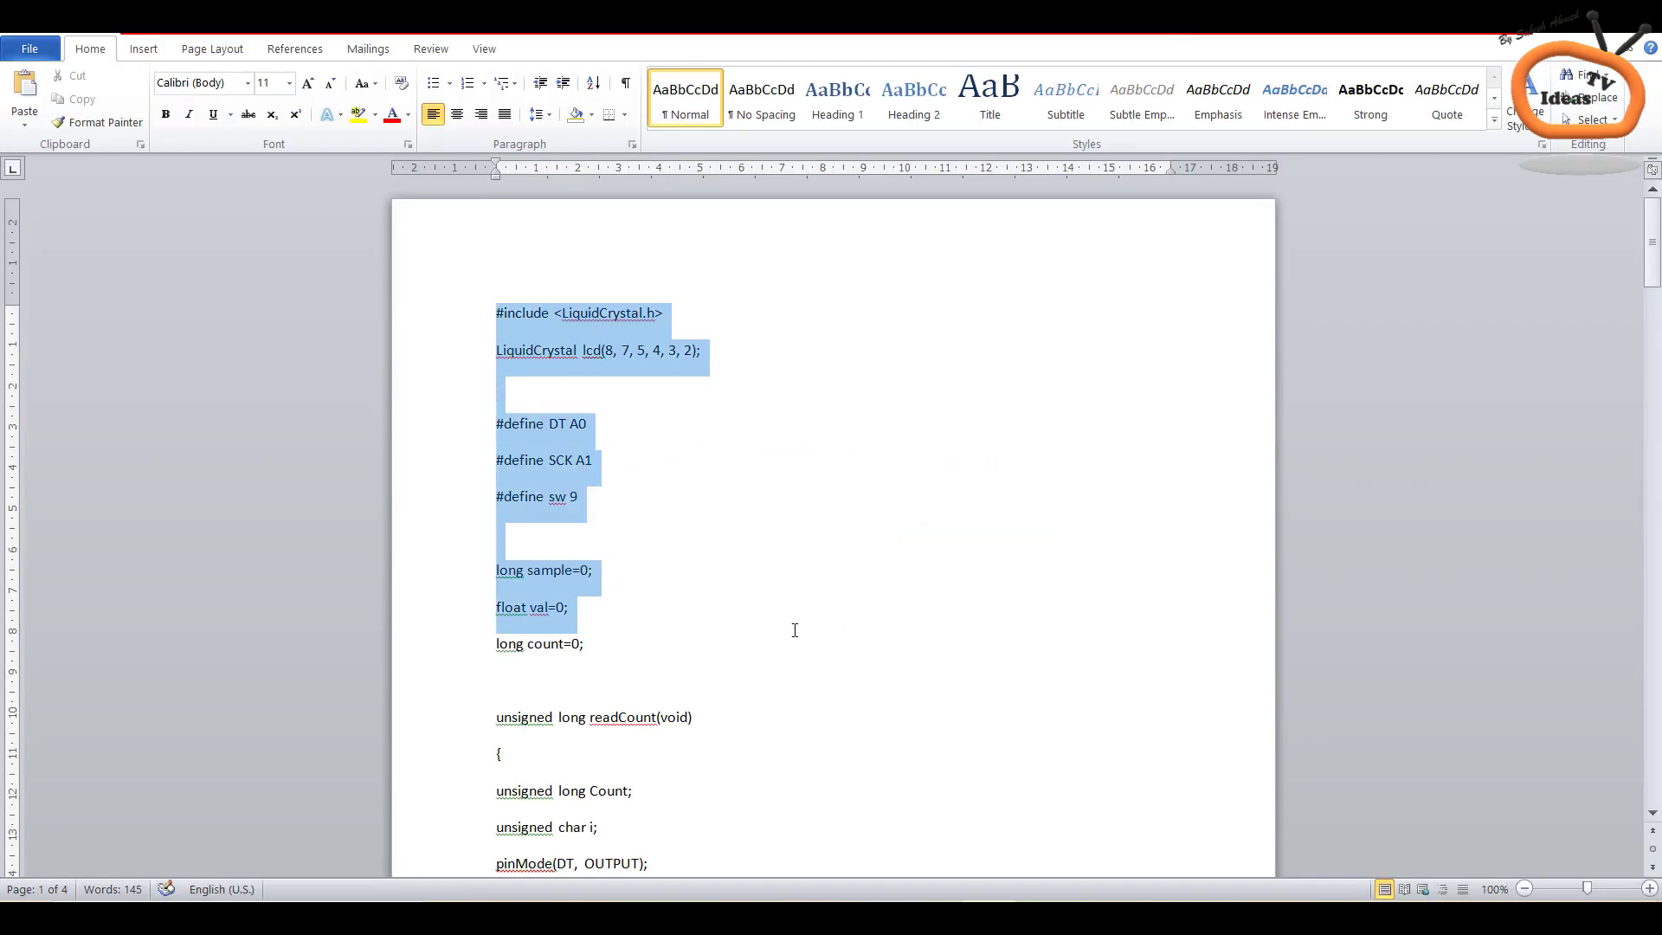
# Compile the pasted weight machine sketch and upload it to the board.
pyautogui.scroll(-3)
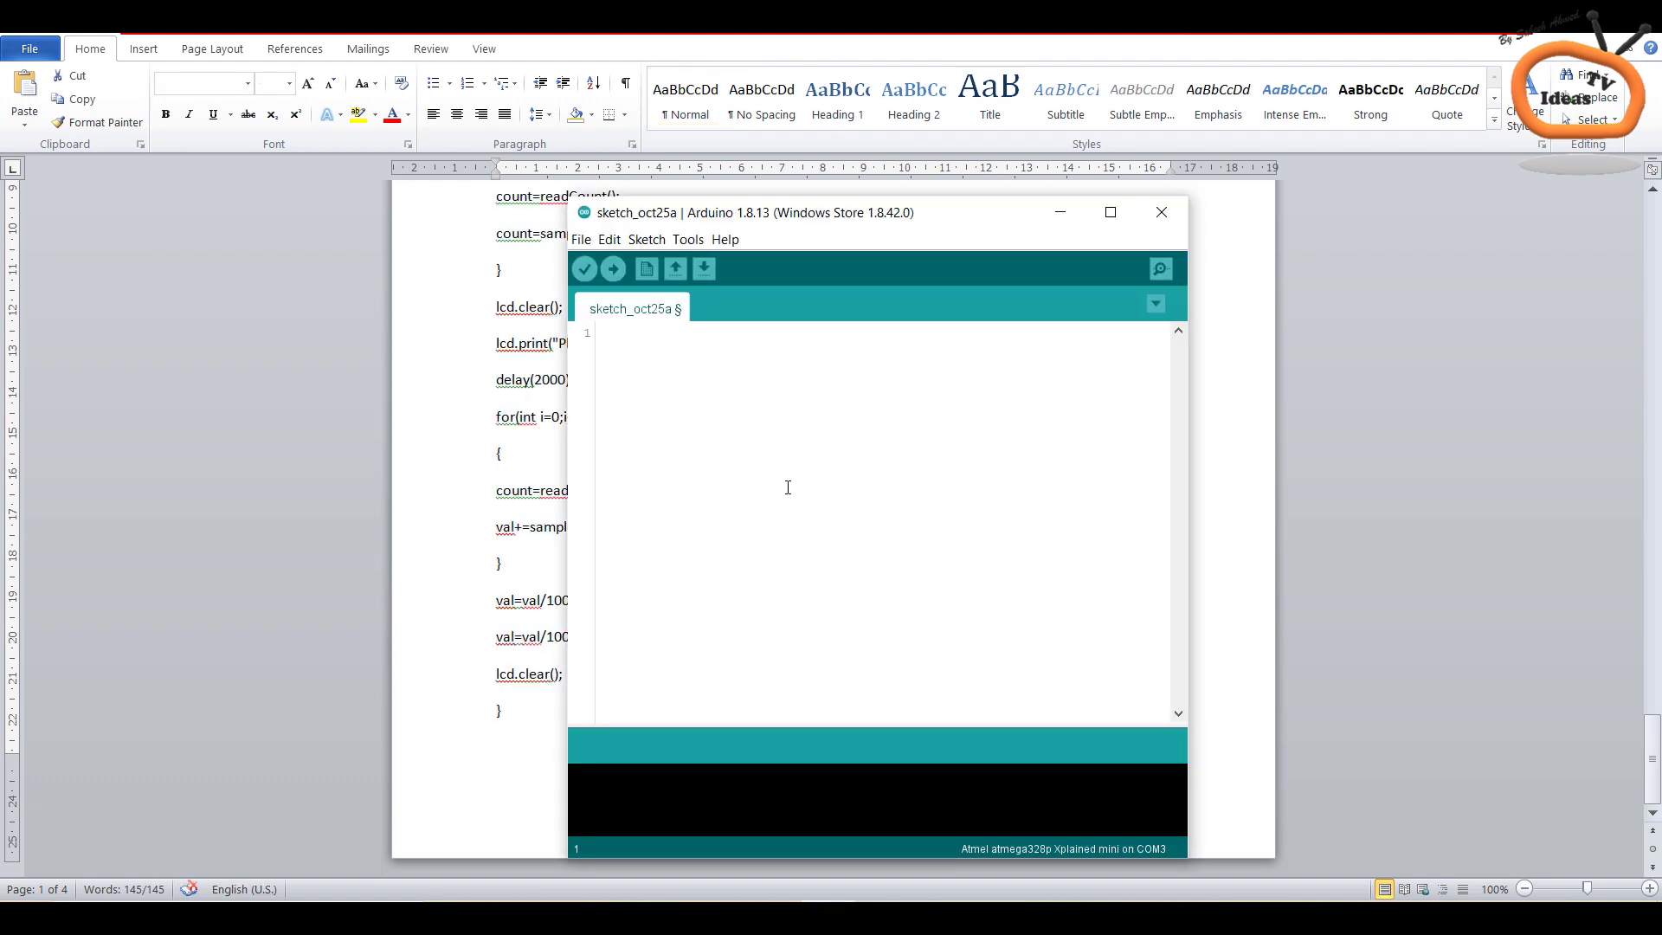
pyautogui.scroll(-3)
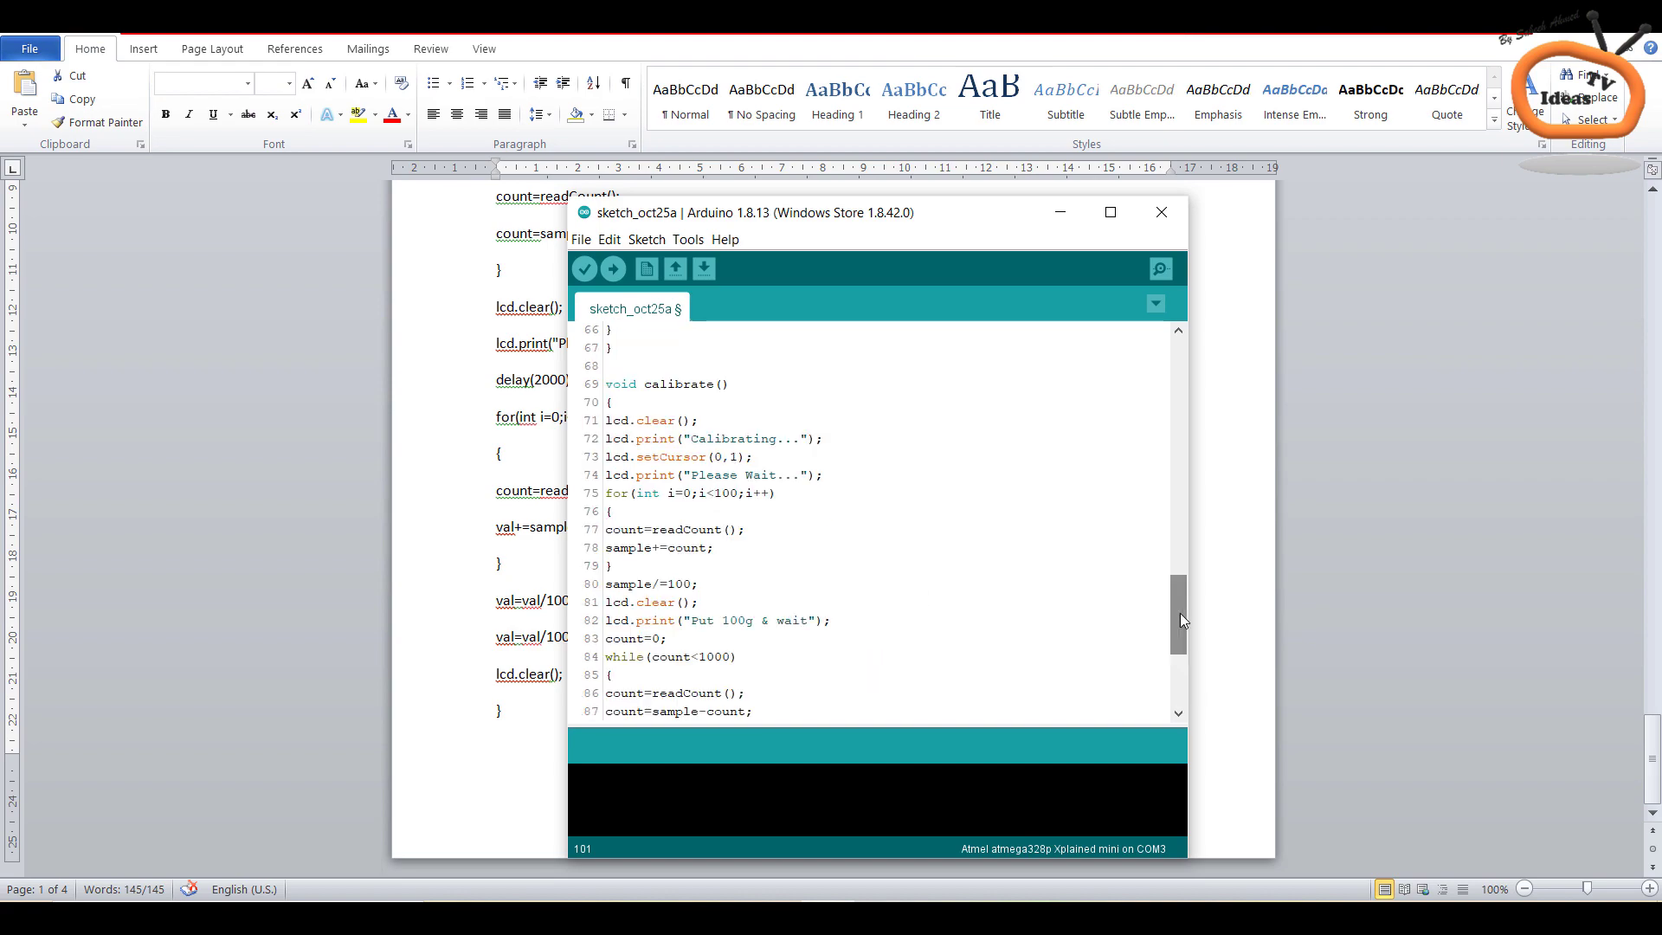
pyautogui.click(612, 269)
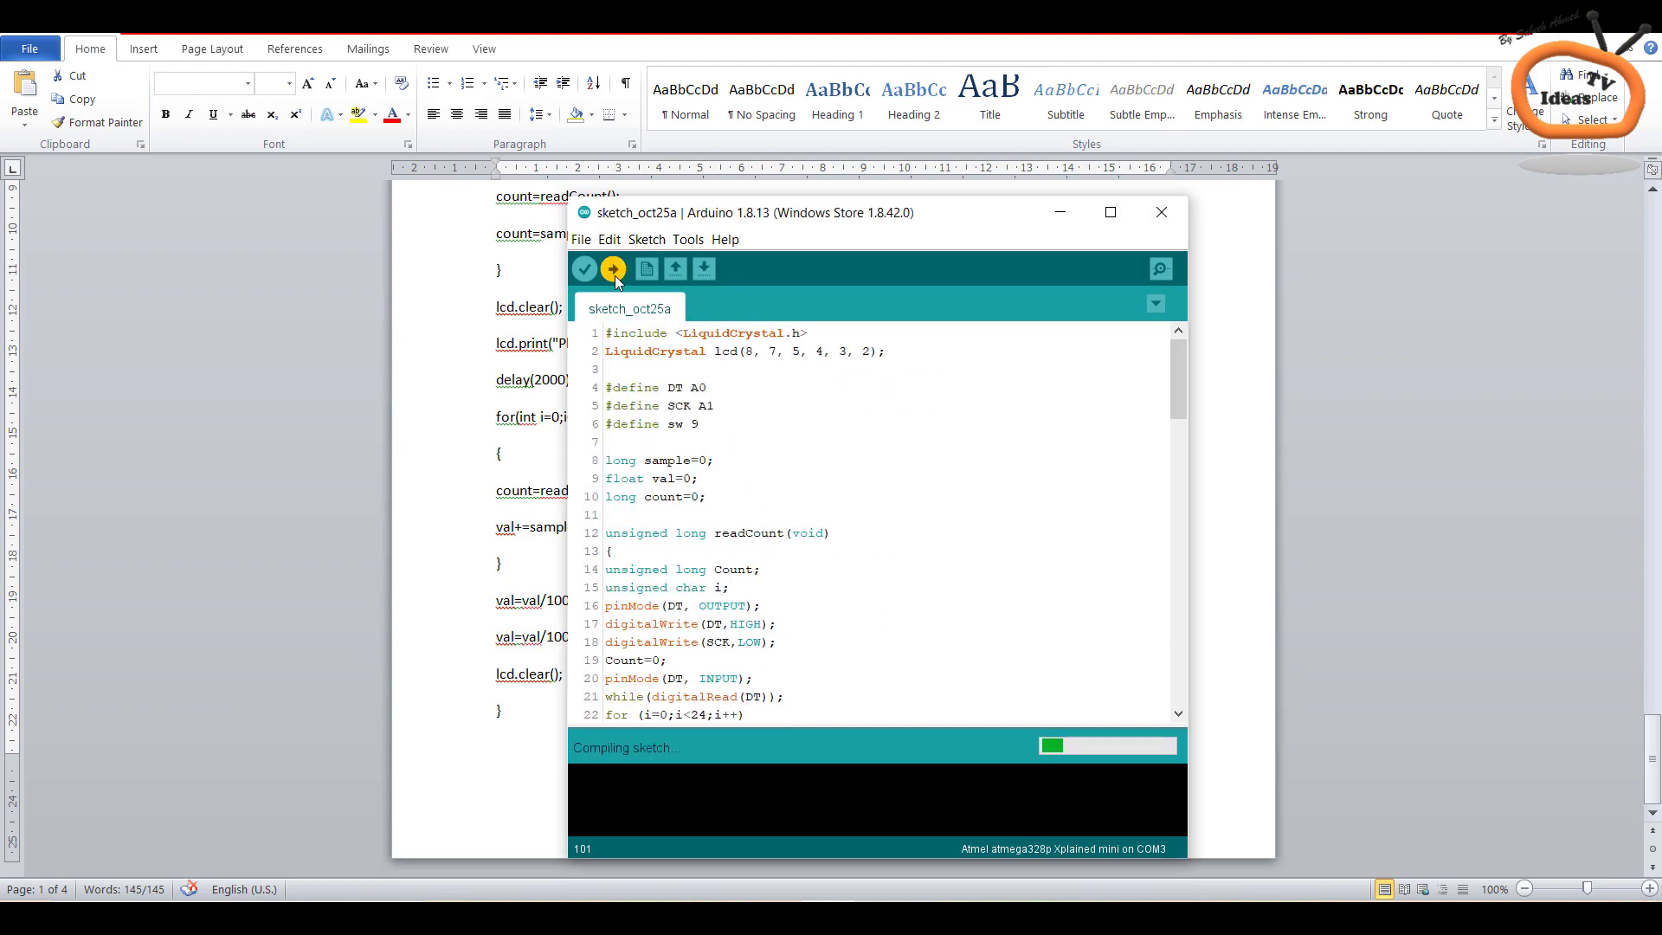